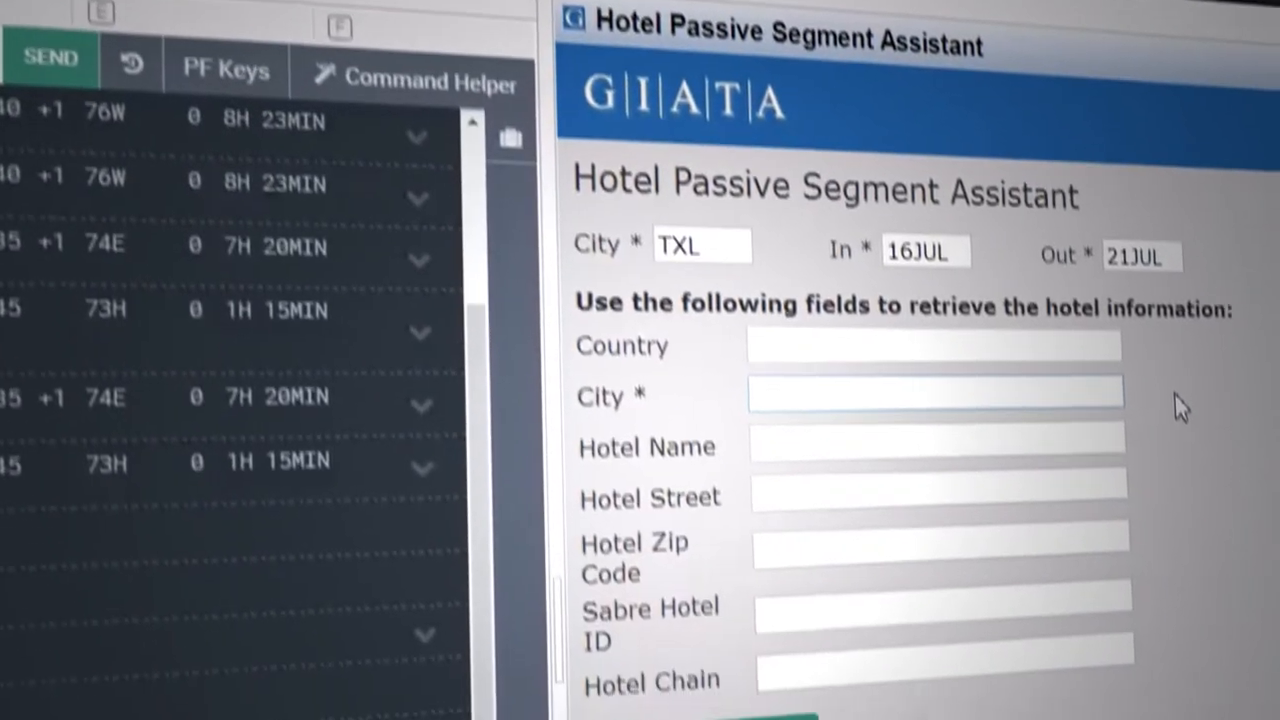
- Search hotels for City Berlin, Hotel Name Adlon, and continue with the Adlon Kempinski
scroll("down", 3)
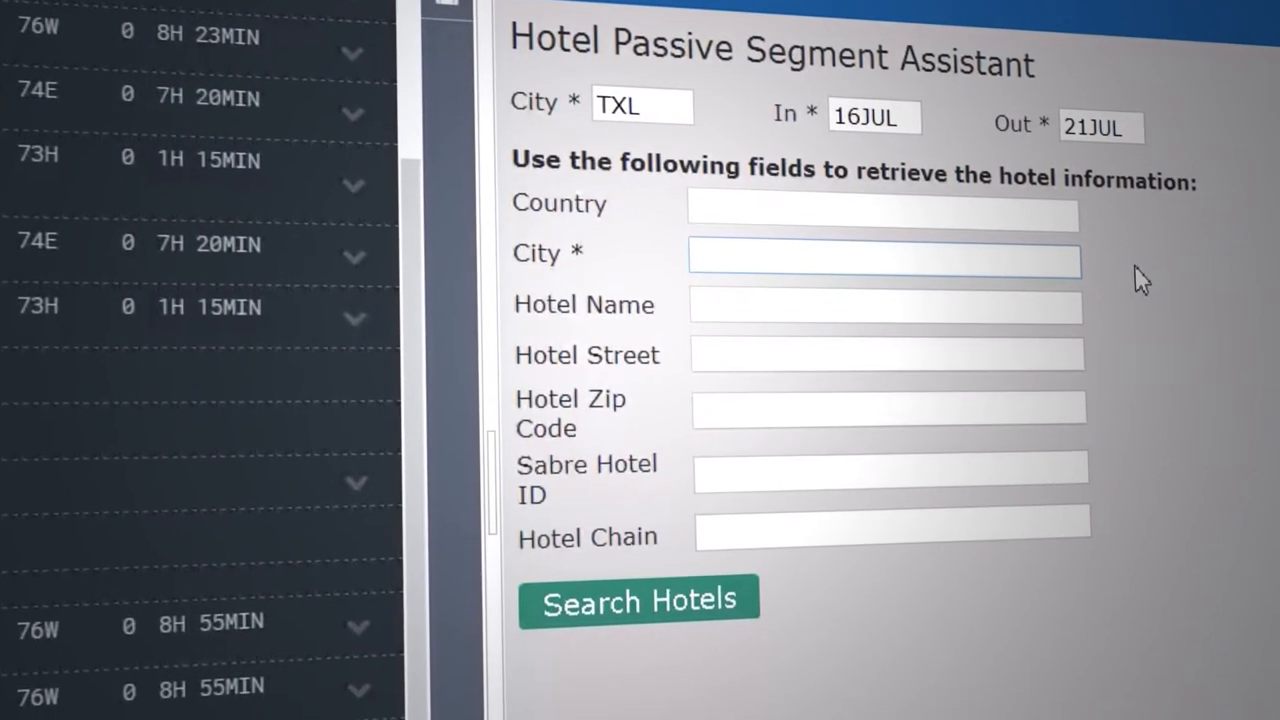
type("Berlin")
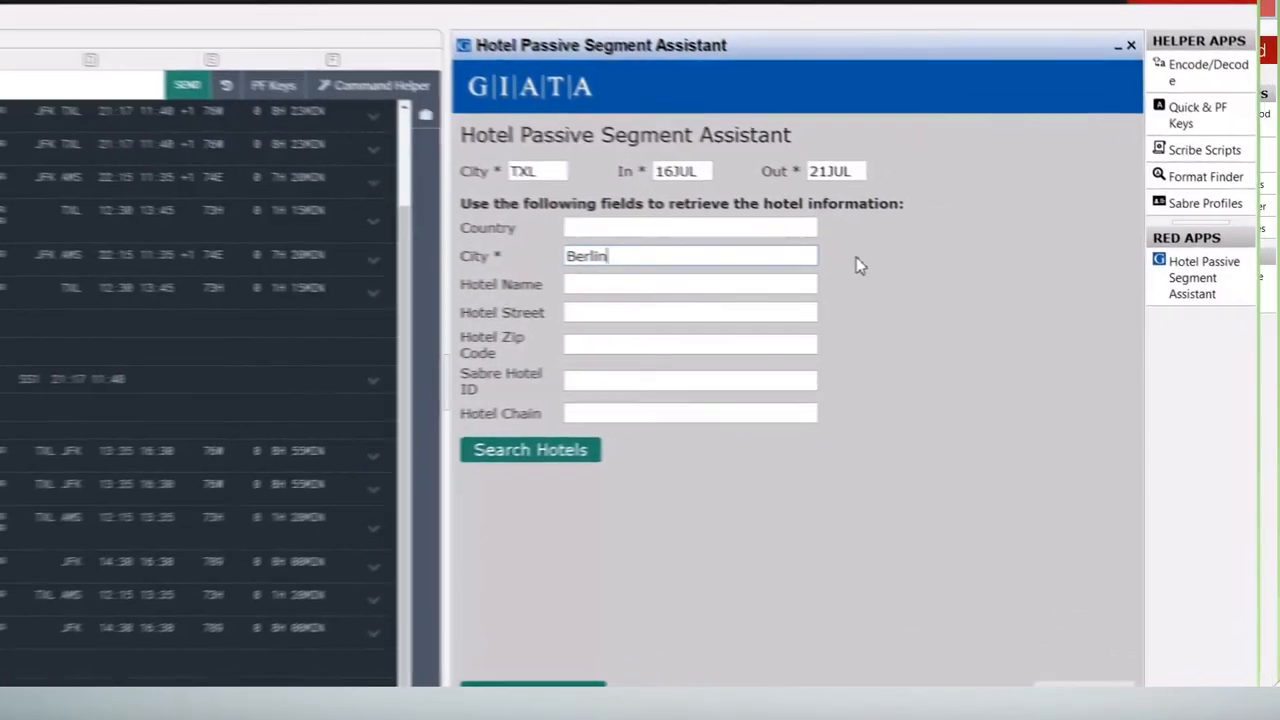
type("Adlo")
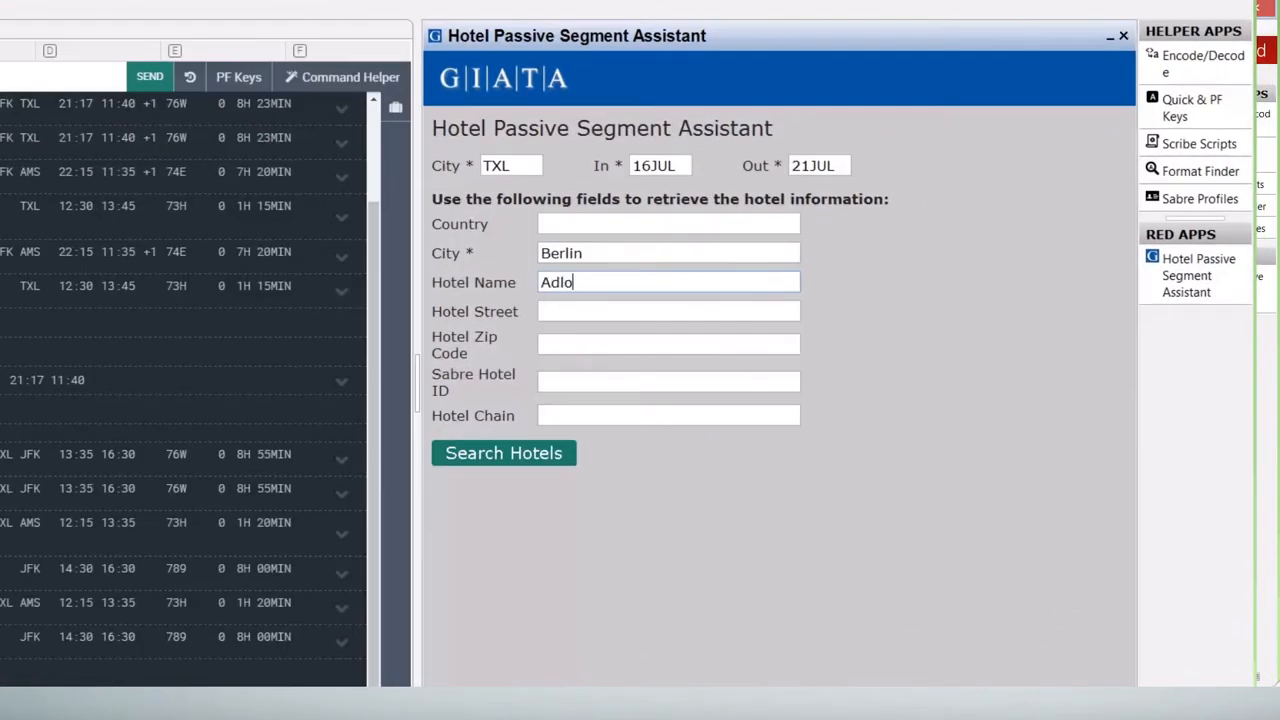
left_click(504, 452)
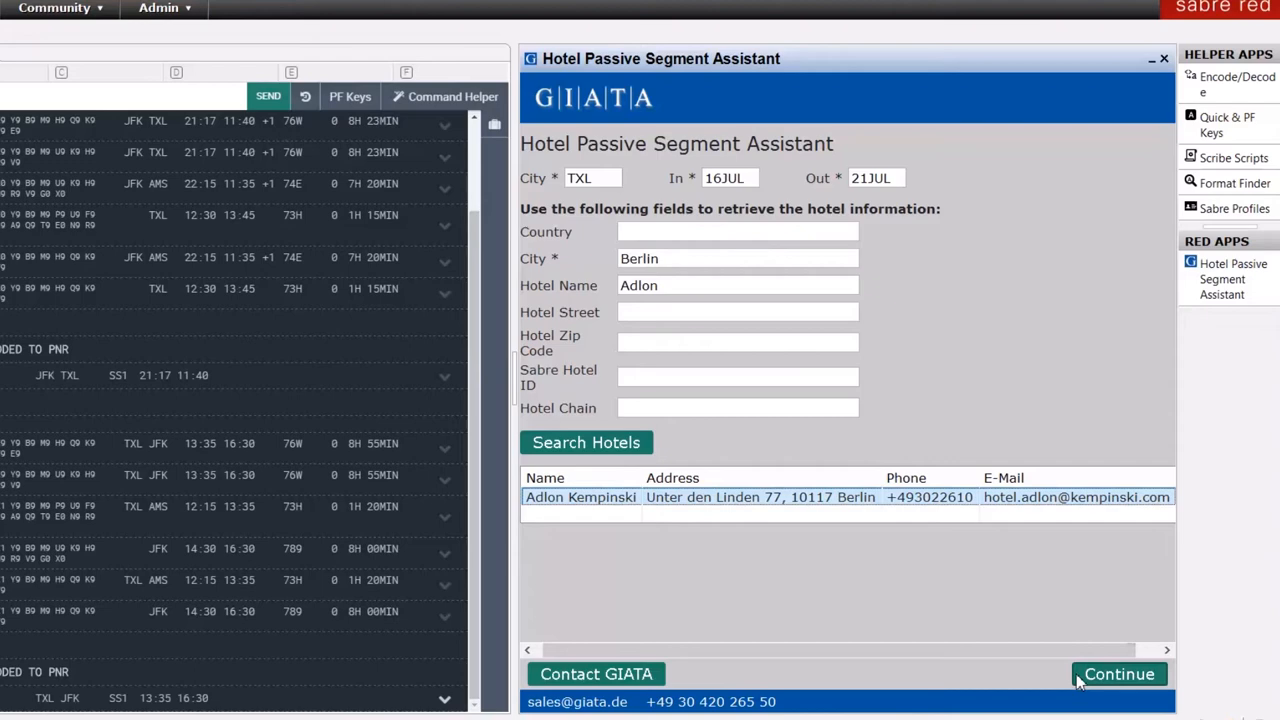
left_click(1120, 674)
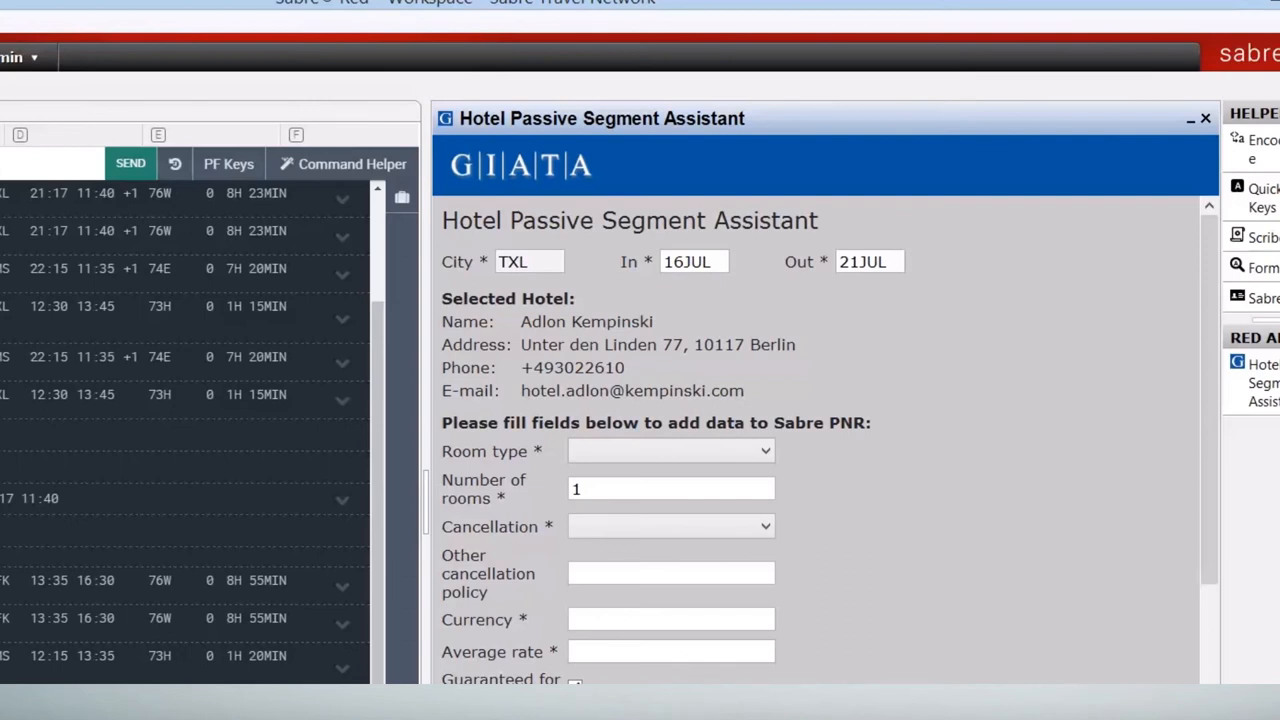
- Set room type DBL, a cancellation period, and meal plan BREAKFAST for the Adlon Kempinski
left_click(766, 452)
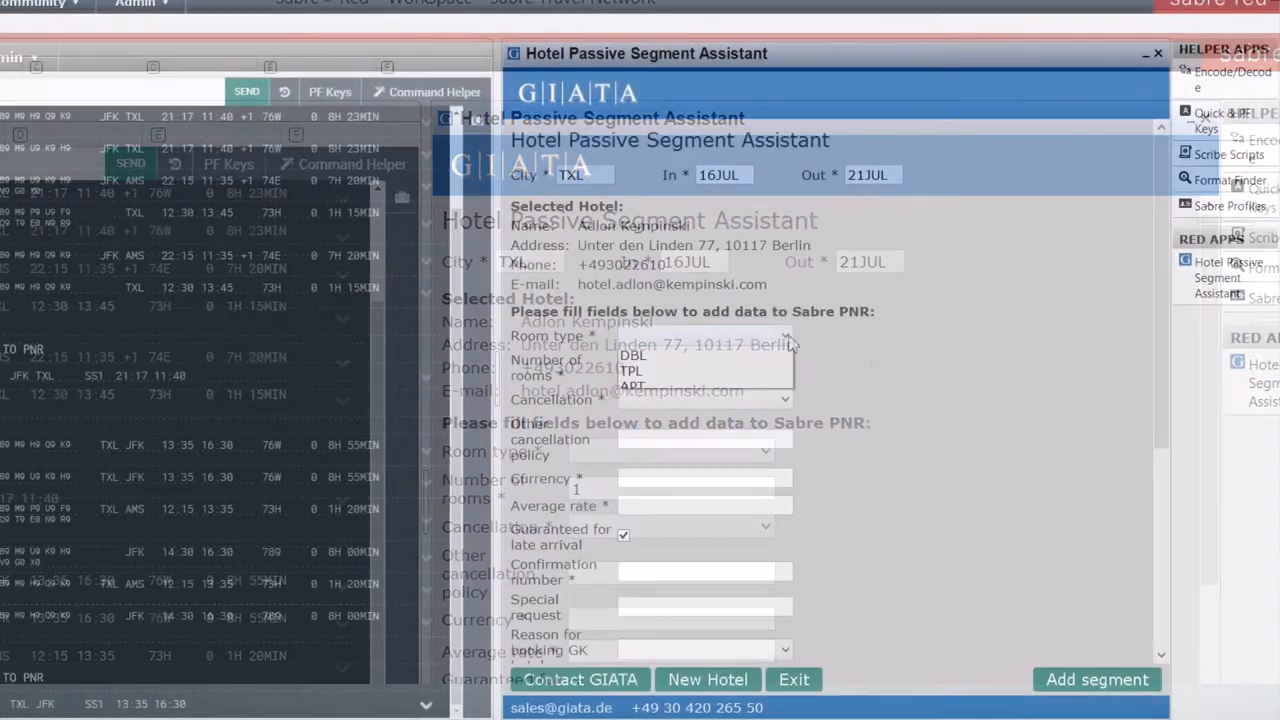
left_click(784, 400)
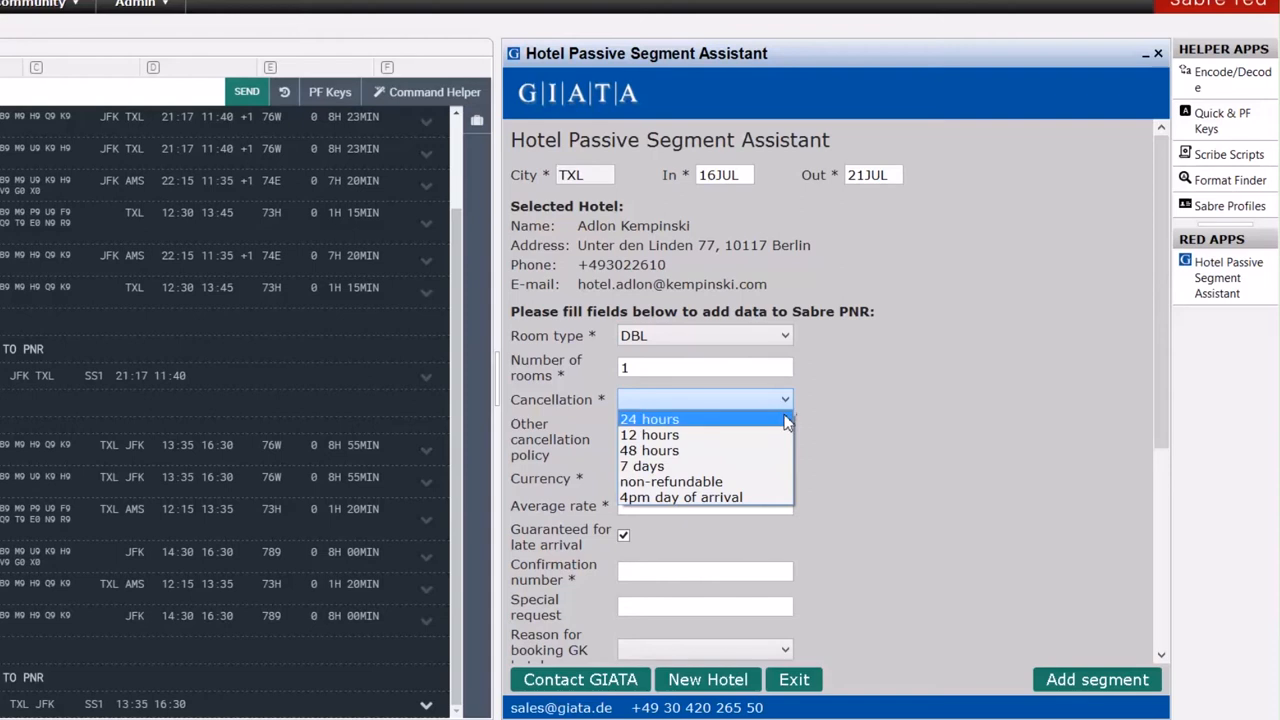
left_click(648, 420)
type("BREA")
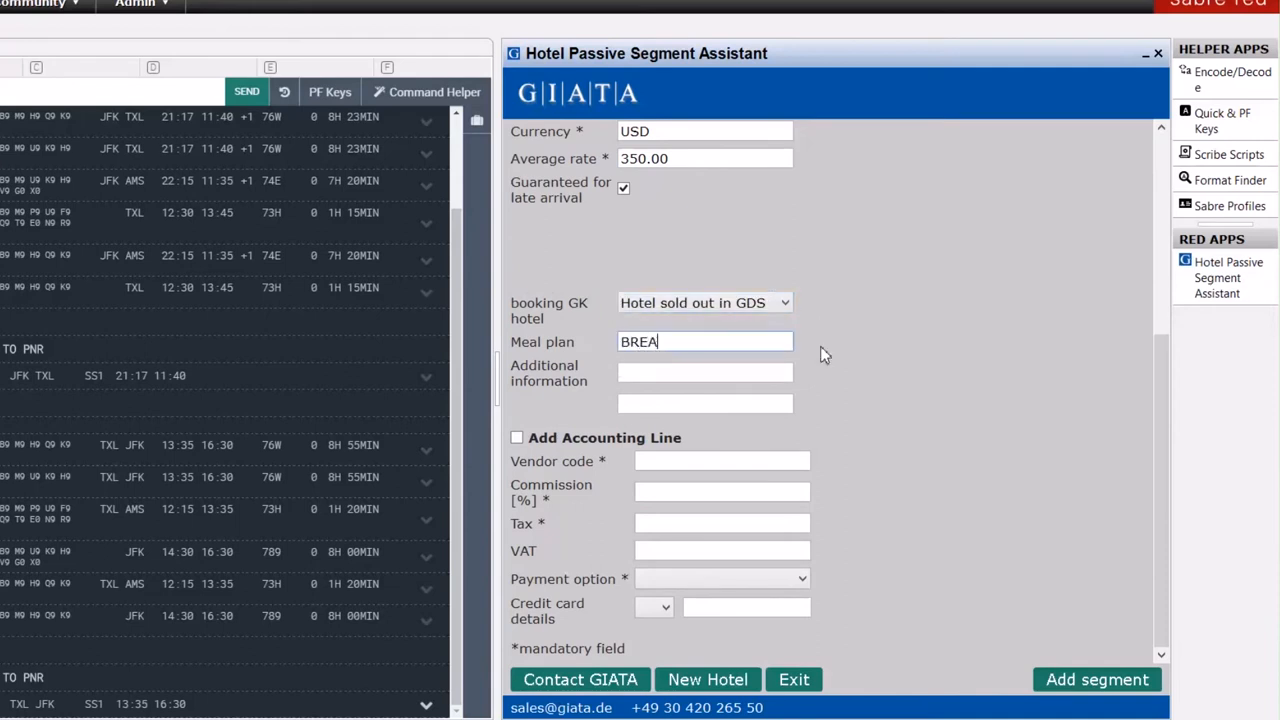
type("KFAST")
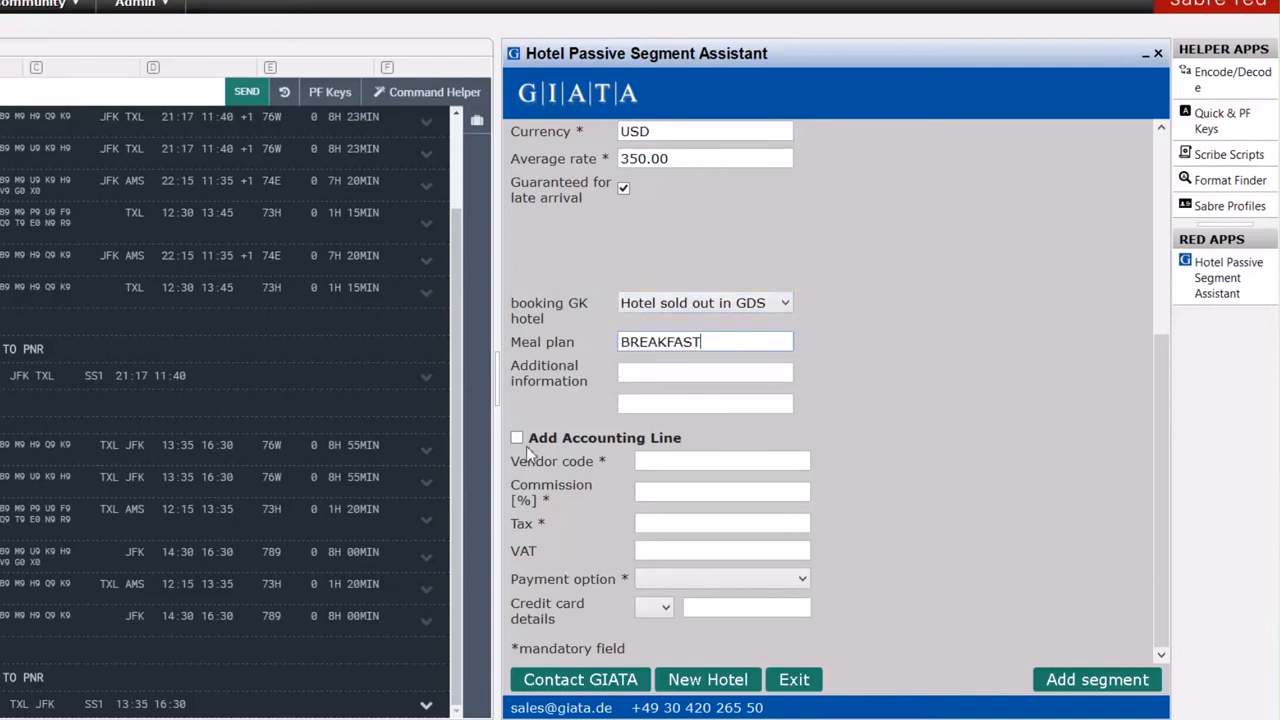
- Enable the accounting line with vendor HOTEL, commission 10, tax 12.00, VAT 19.00
left_click(516, 438)
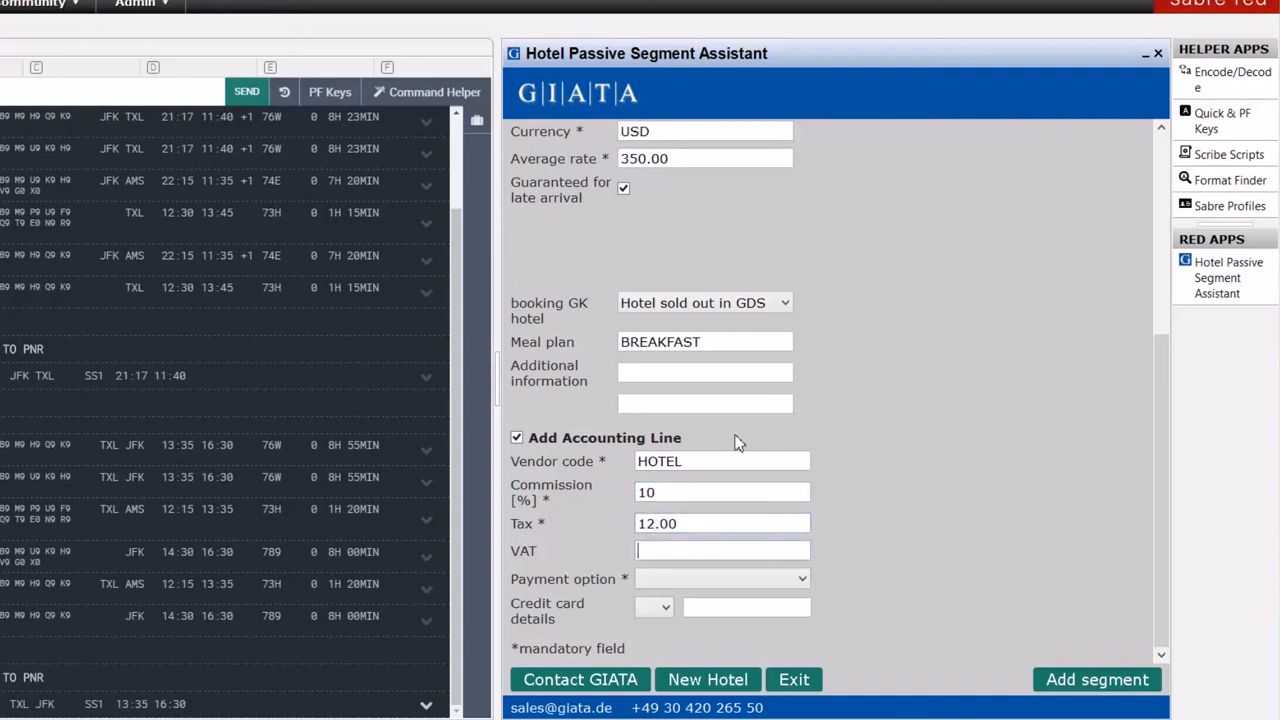
left_click(720, 578)
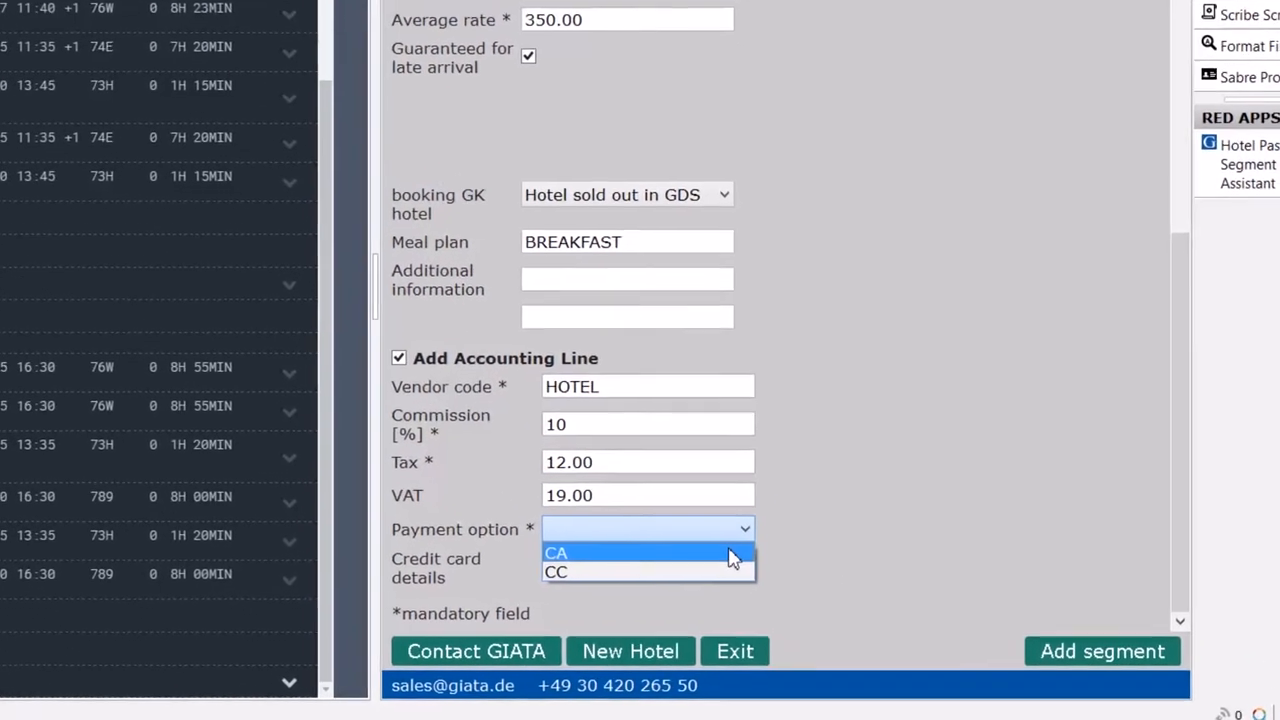